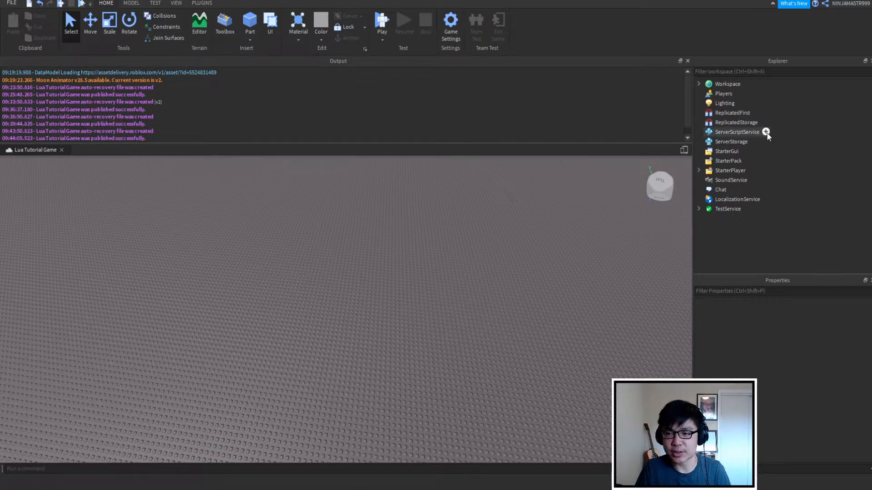
- Insert a Script into ServerScriptService and replace its hello world line with '-- Functions'
click(765, 132)
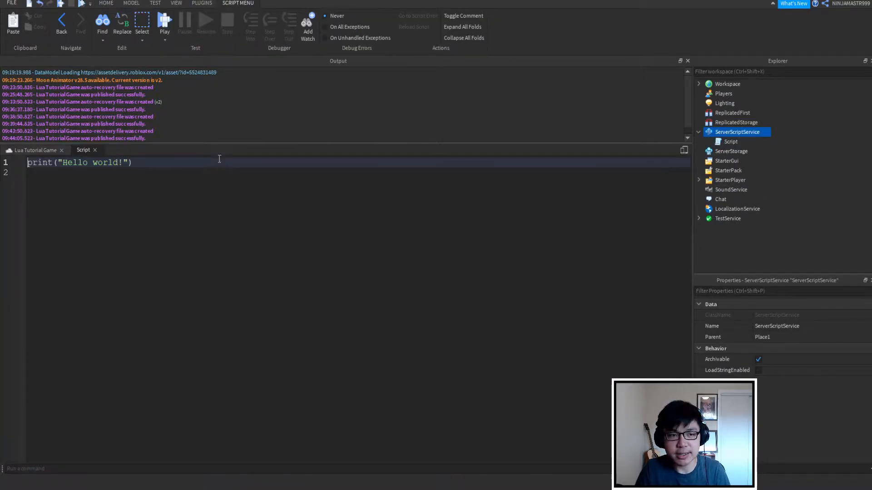
triple_click(79, 162)
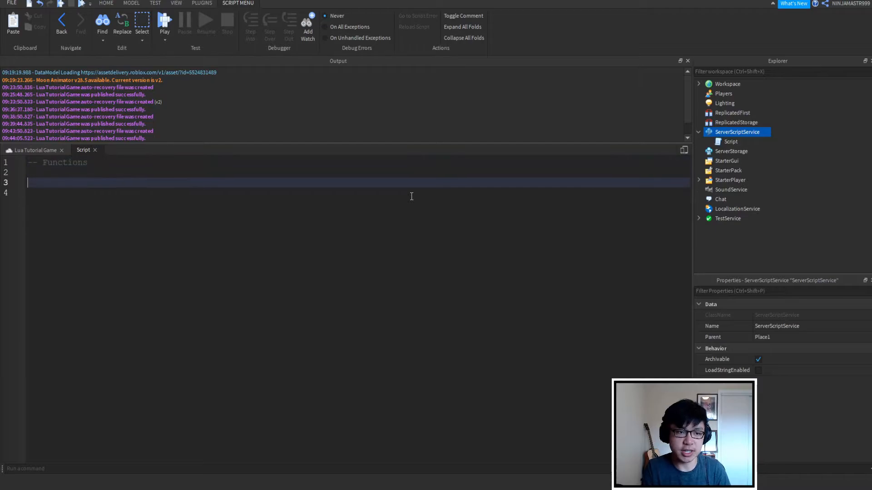
- Declare function MyFunction with a SomeNumber parameter, initially misspelled
text(function)
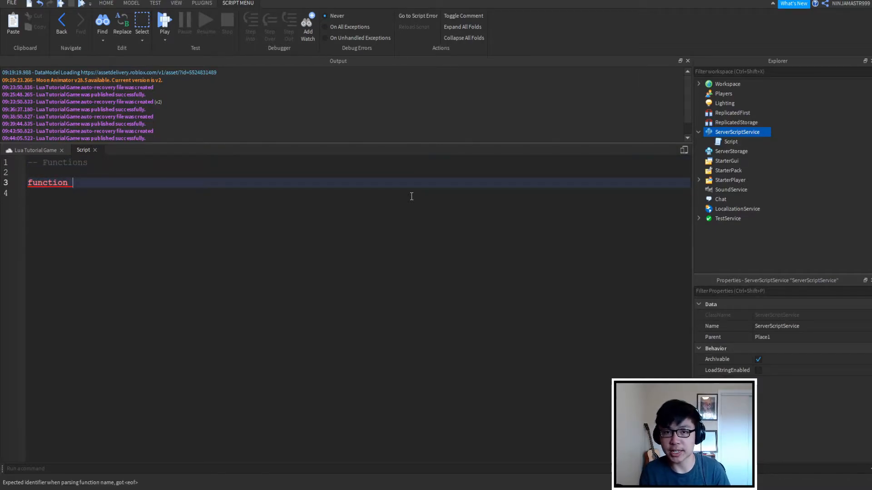
text(My)
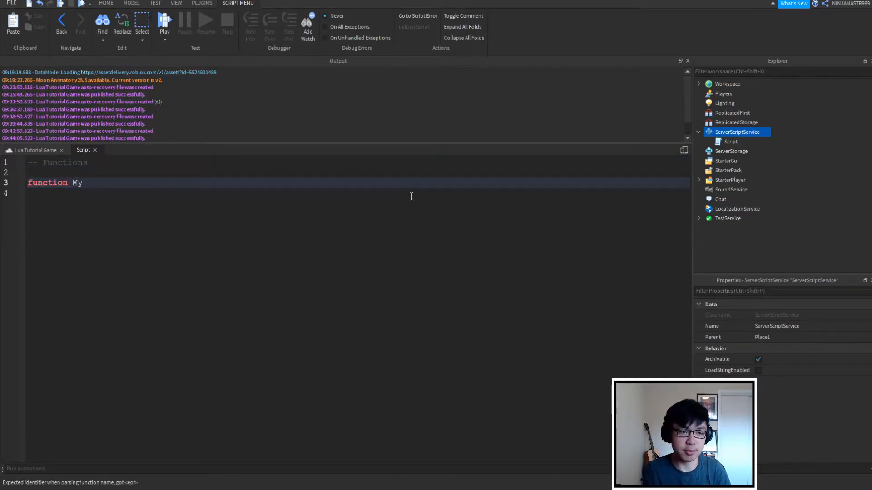
text(Function)
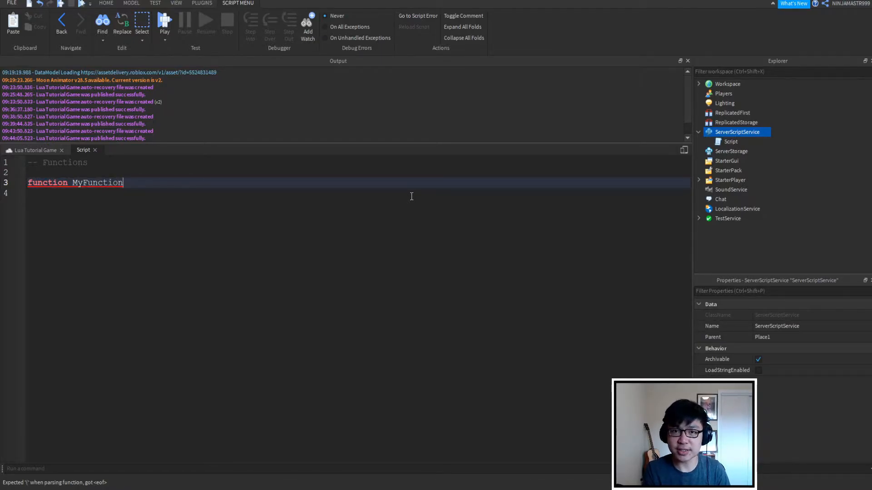
text(())
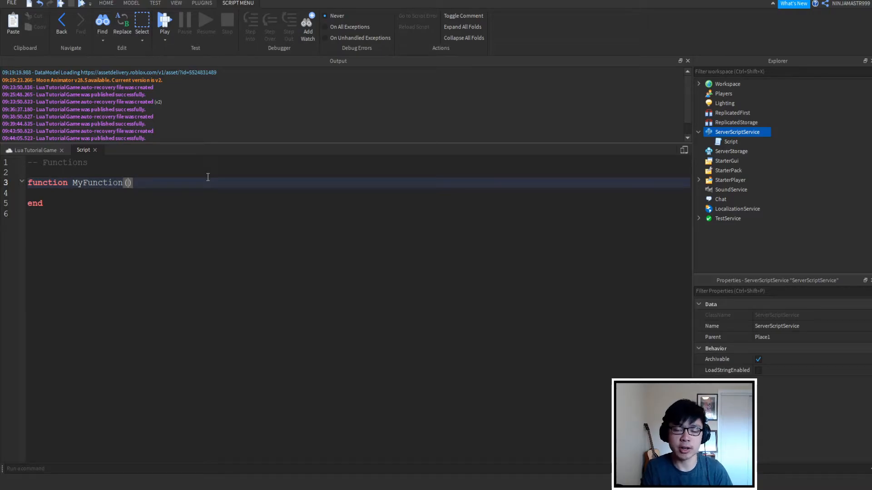
text(SomeNumbner)
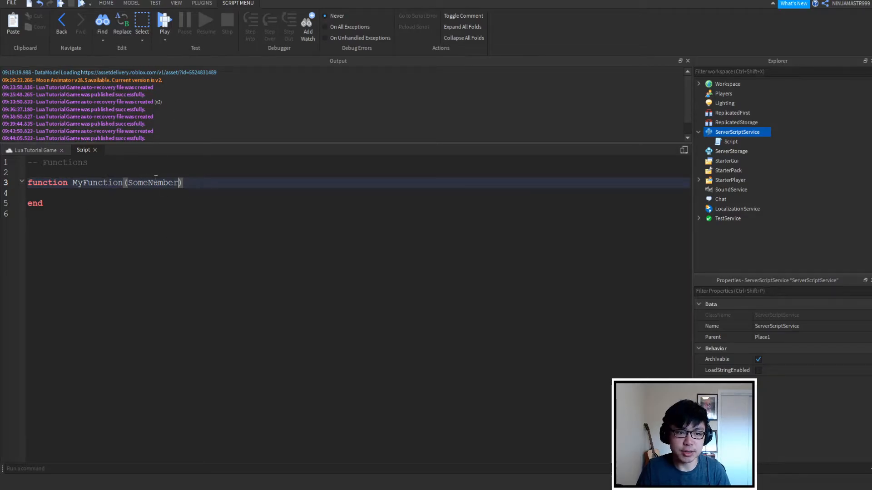
- Correct the parameter spelling and add print(SomeNumber) inside MyFunction
double_click(153, 183)
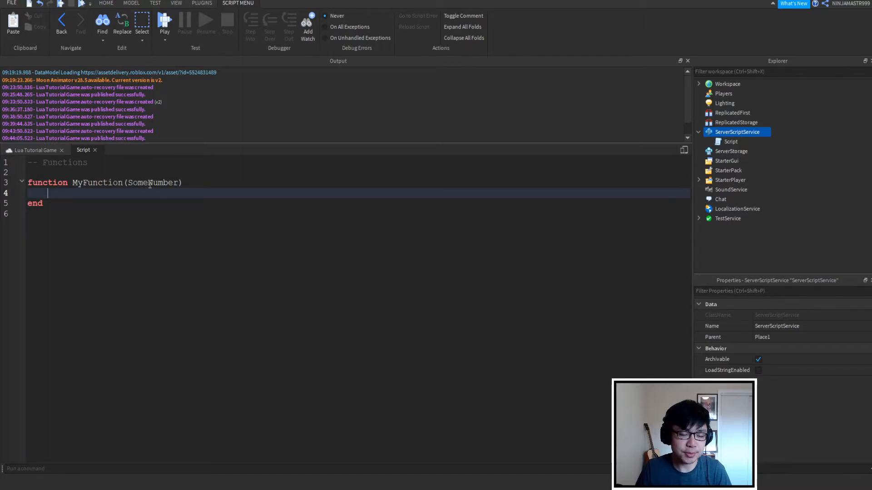
text(print)
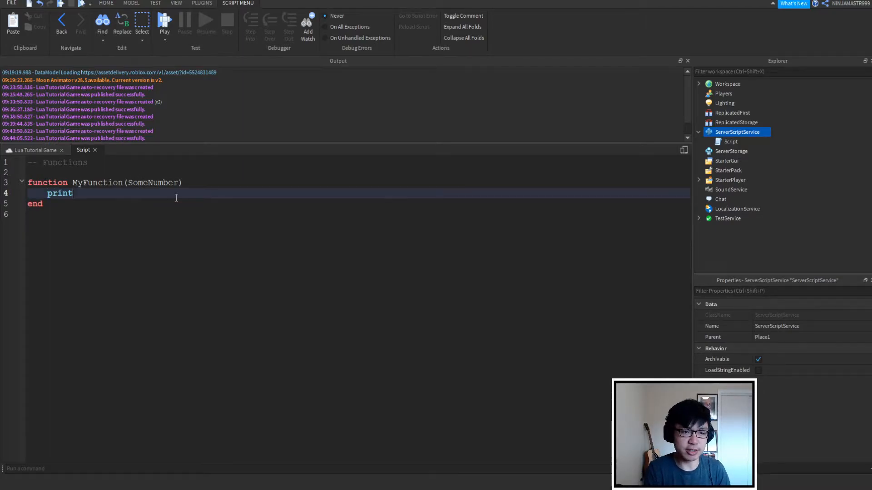
text(())
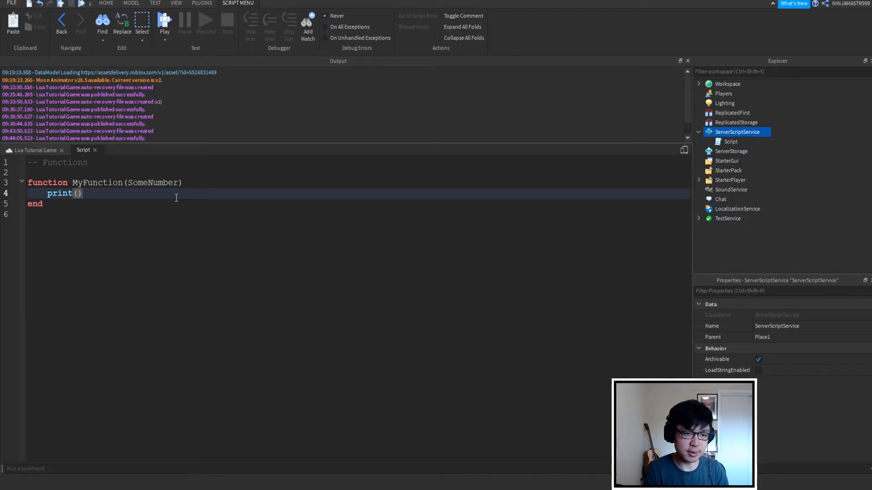
text(SomeNumber)
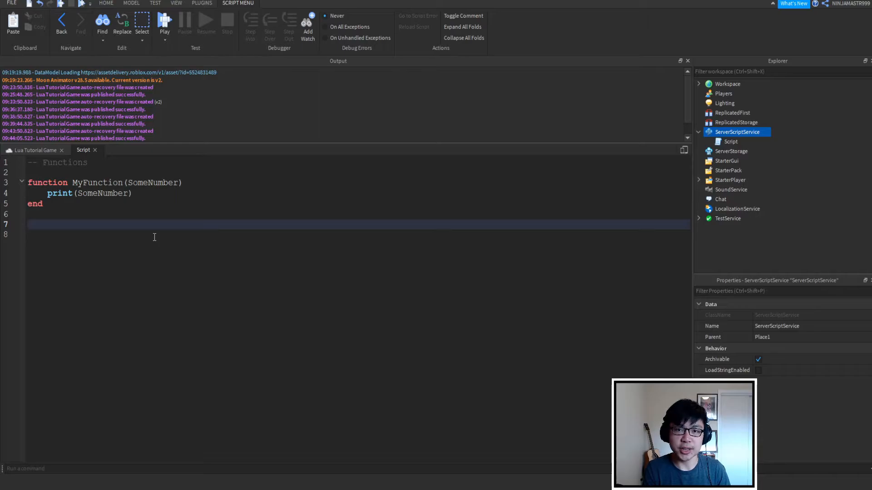
- Call MyFunction(3.14) below the function definition
text(My)
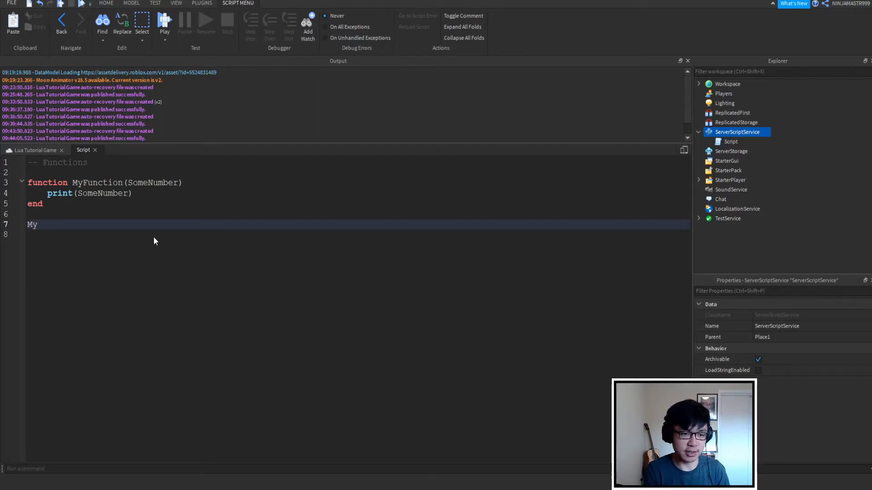
text(Function())
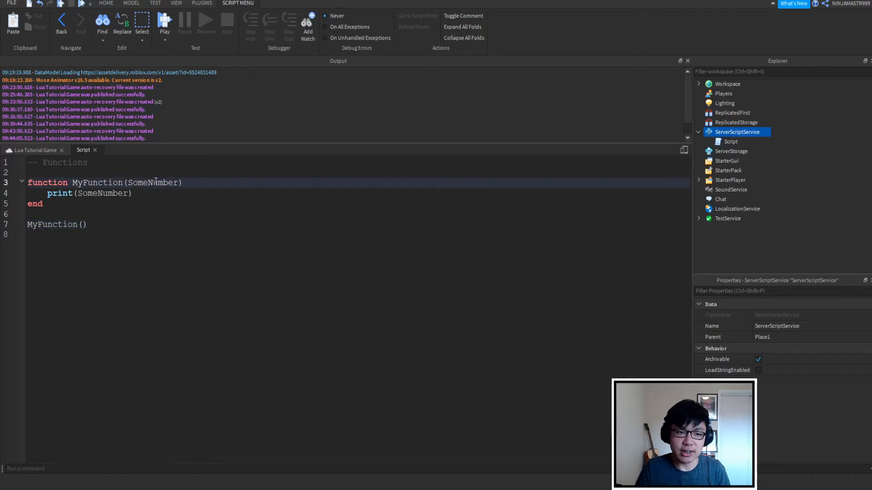
double_click(153, 183)
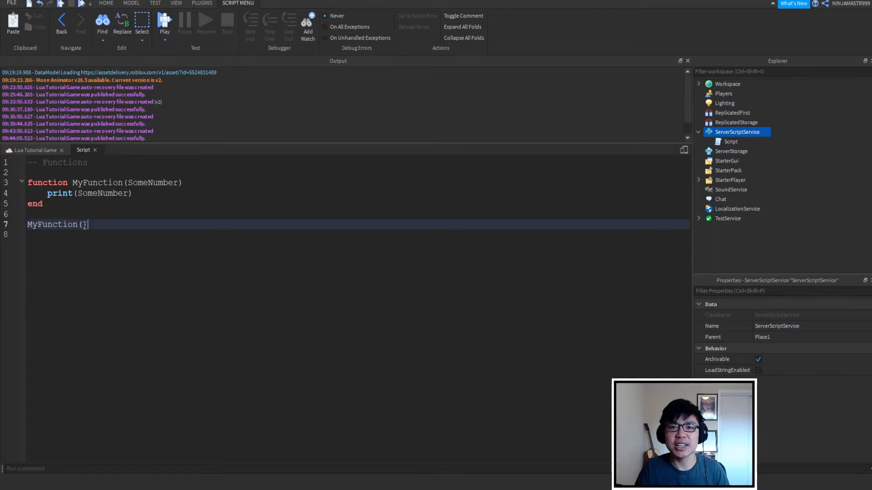
text())
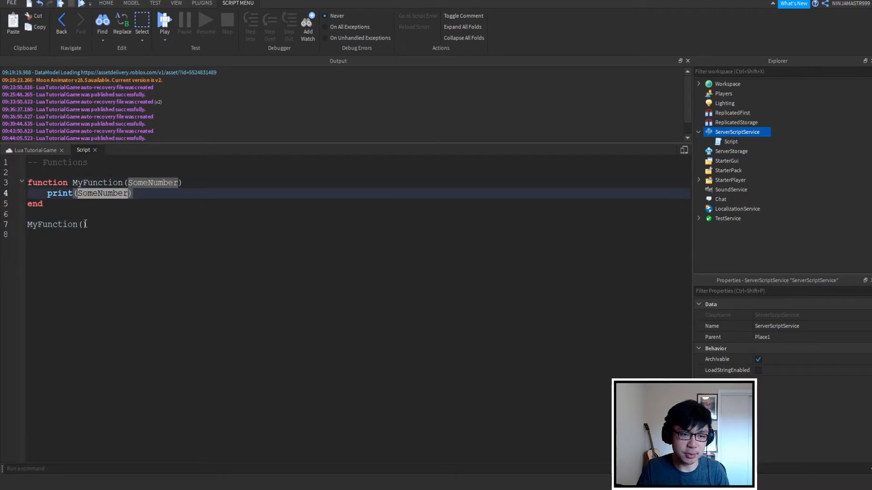
text(3.)
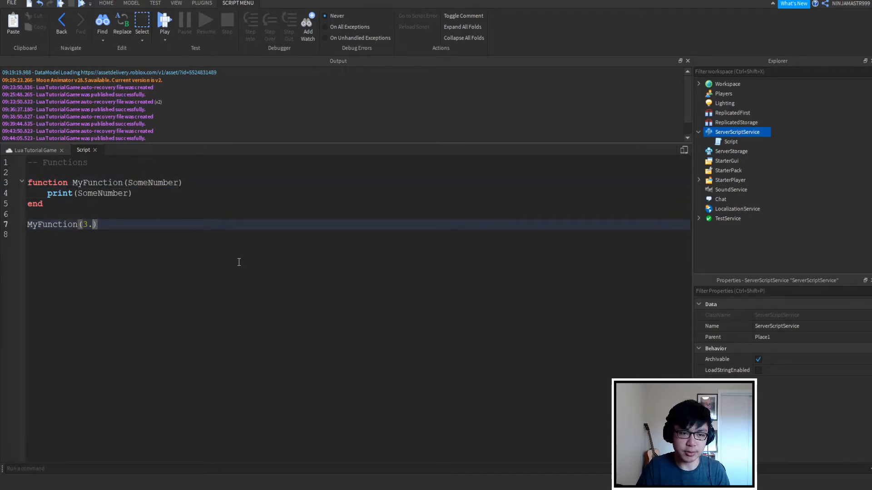
text(14)
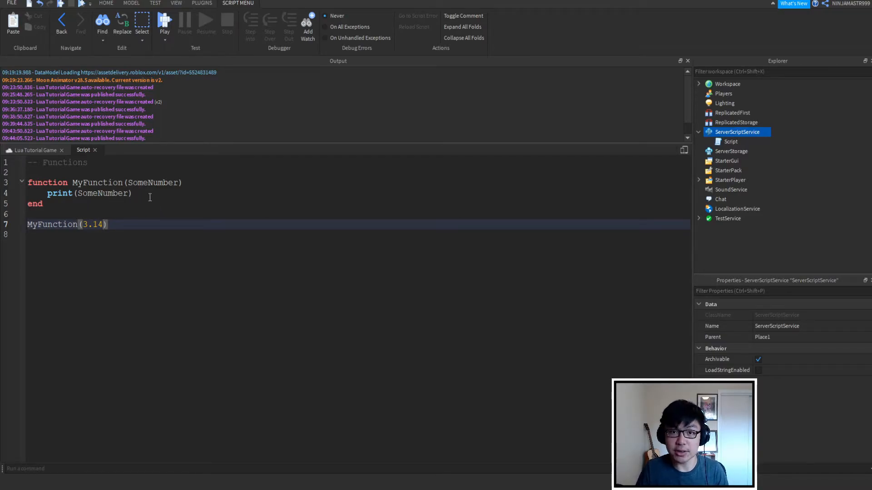
- Try "Beans" and workspace as MyFunction arguments, then restore 3.14
double_click(153, 182)
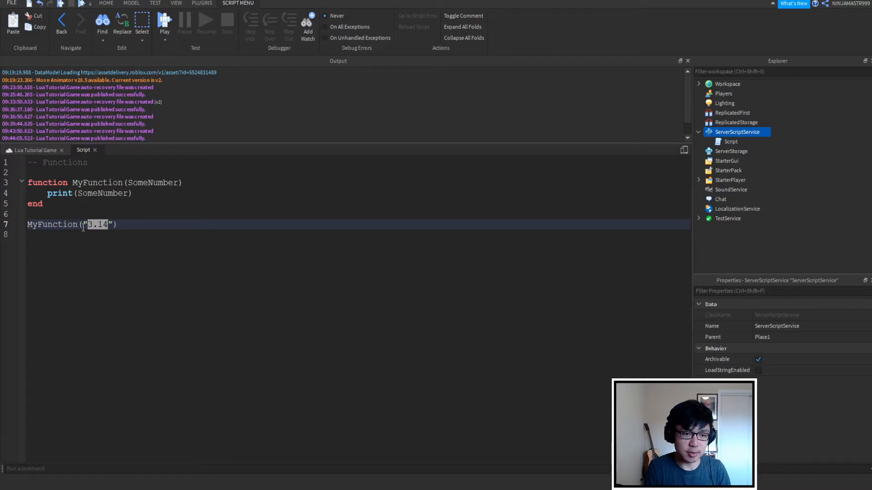
text(Ca)
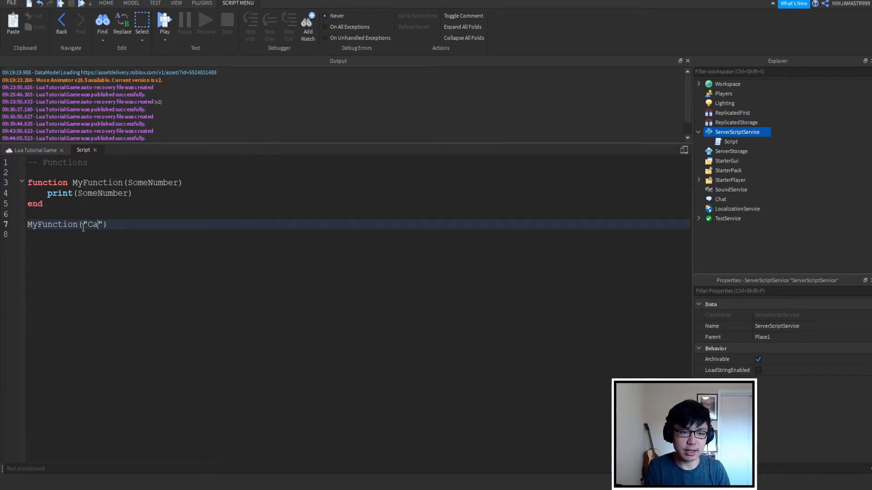
text(Beans)
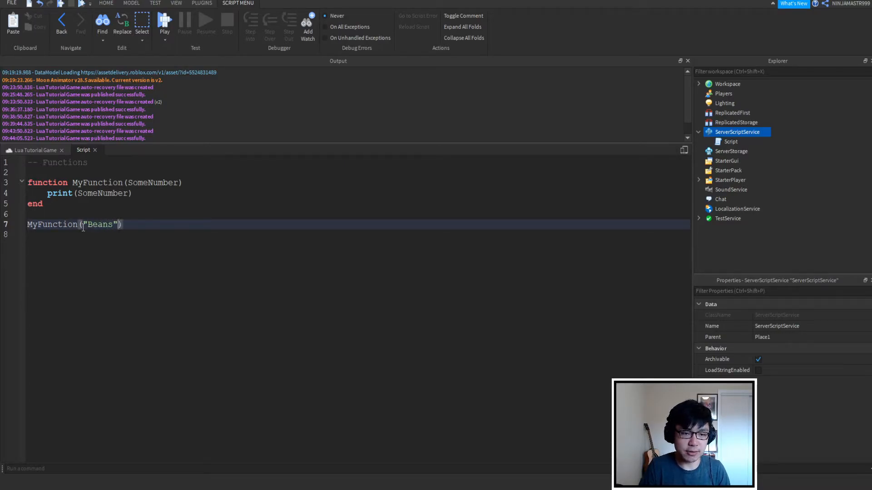
text(workspace)
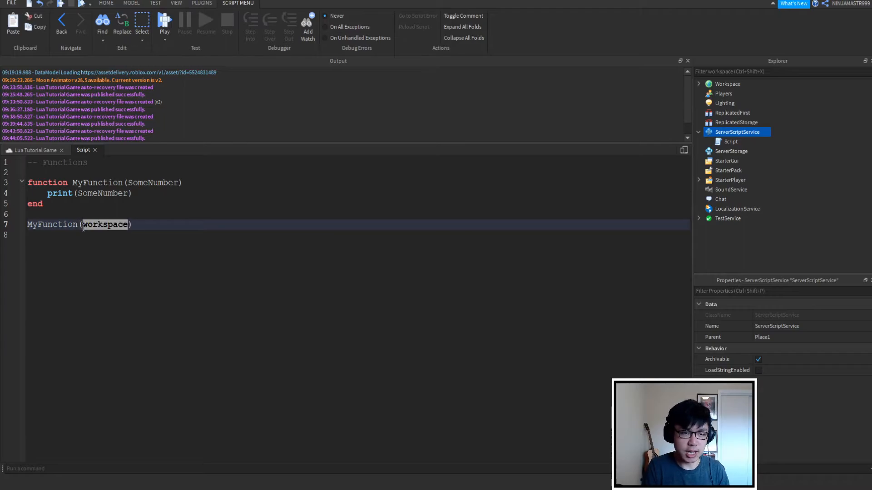
text(3.14)
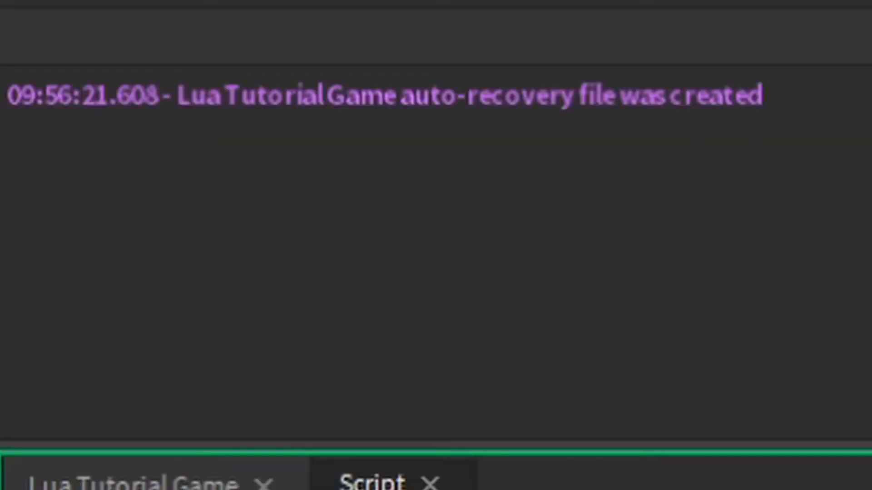
- Run to confirm 3.14 prints, remove the call, and start a '--' comment line
text(3.14)
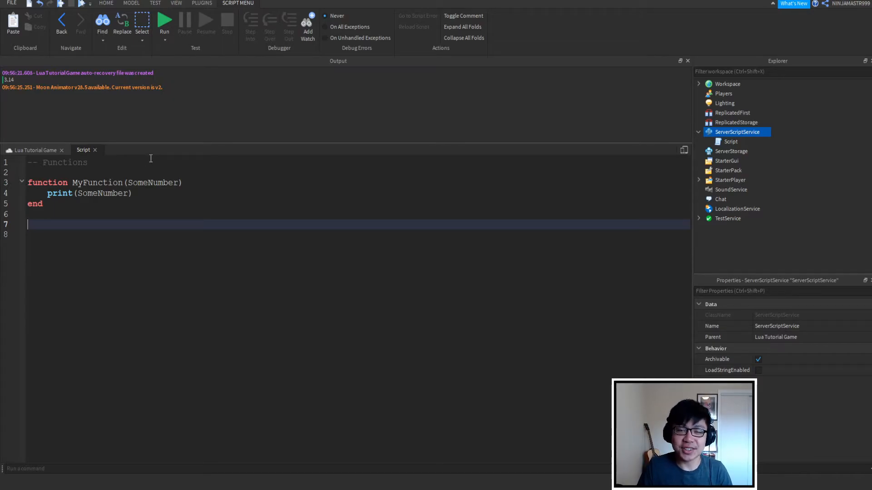
text(--)
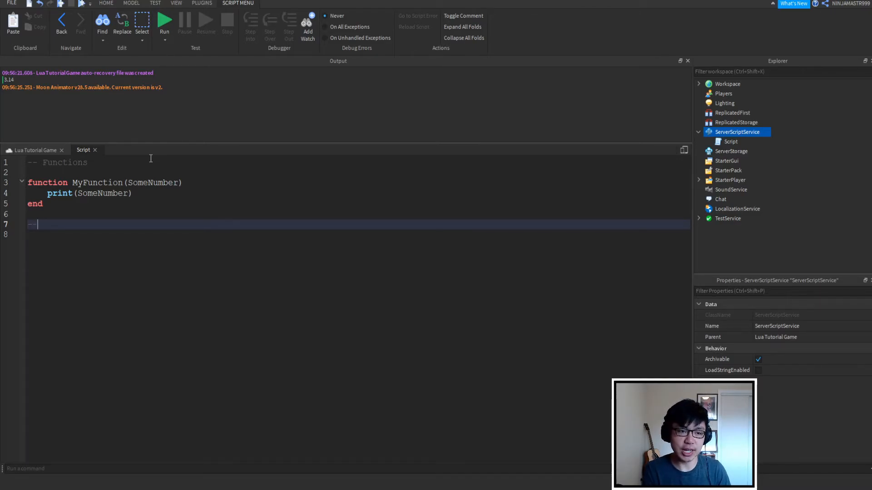
- Add a bare return line after print(SomeNumber) in MyFunction
text(return)
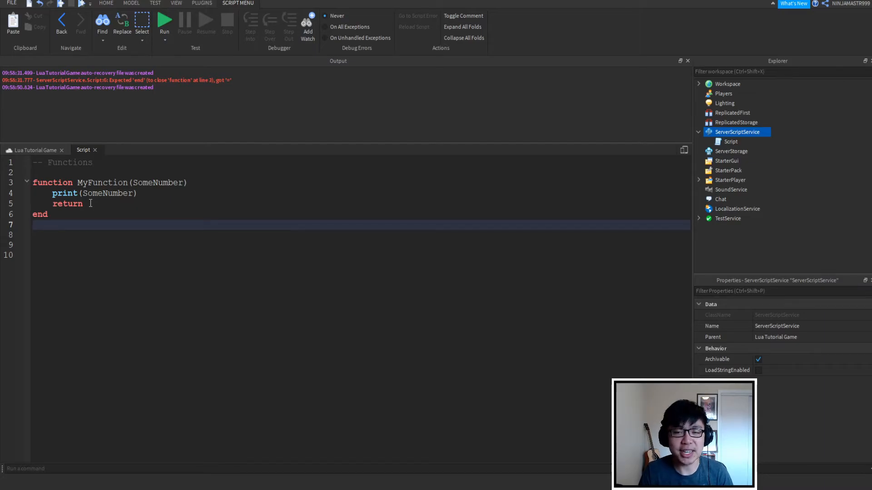
mouse_move(295, 154)
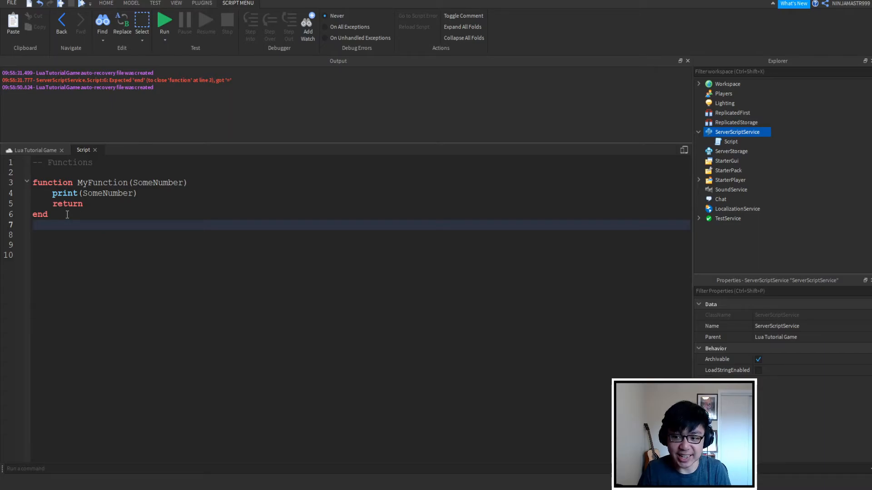
- Write function SumNumbers(Number1, Number2) returning Number1 + Number2
text(function SumNumbers)
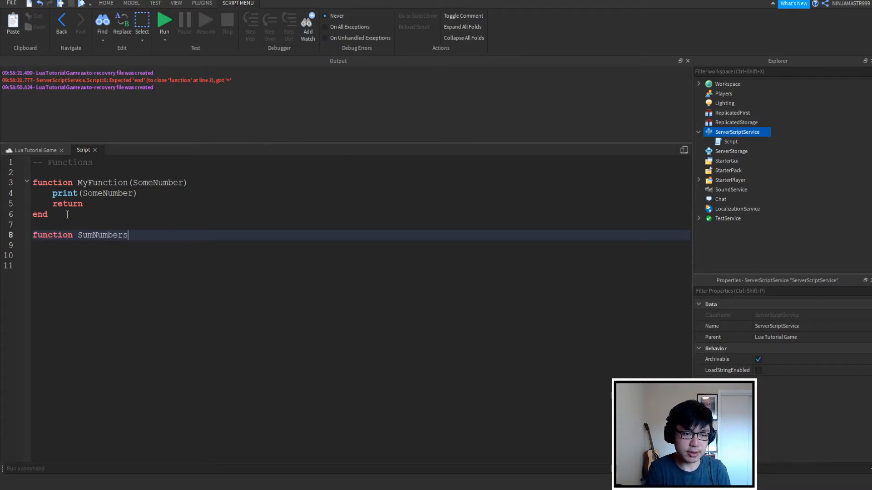
text((Number1, Number2)
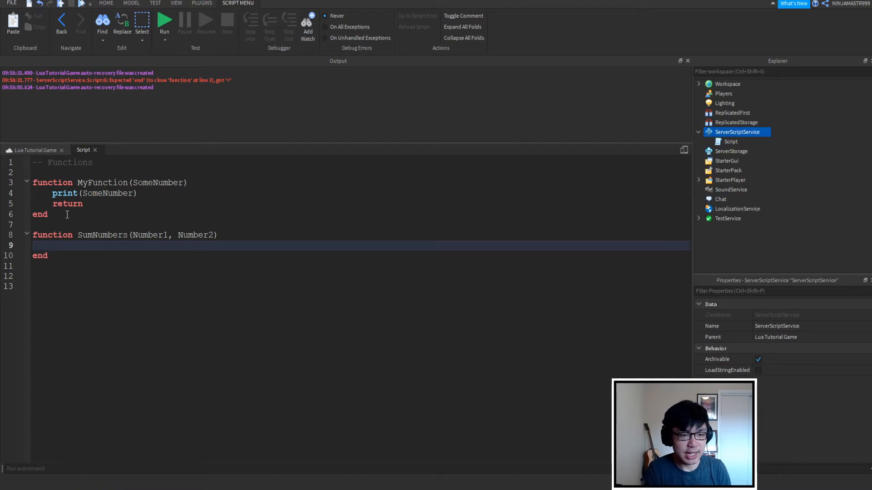
text(reut)
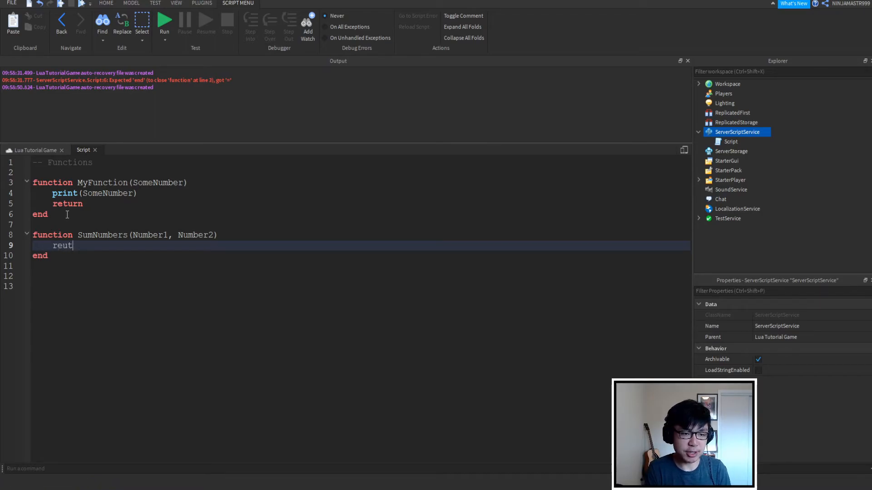
text(urn)
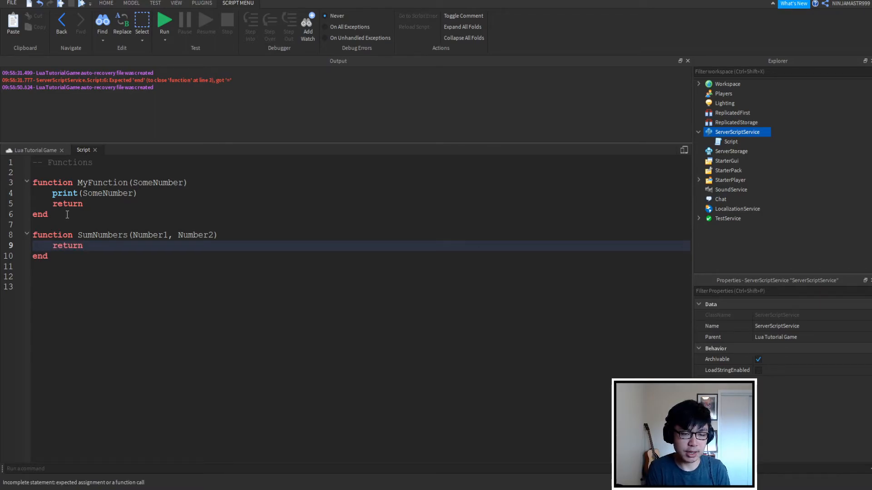
text(Number1+)
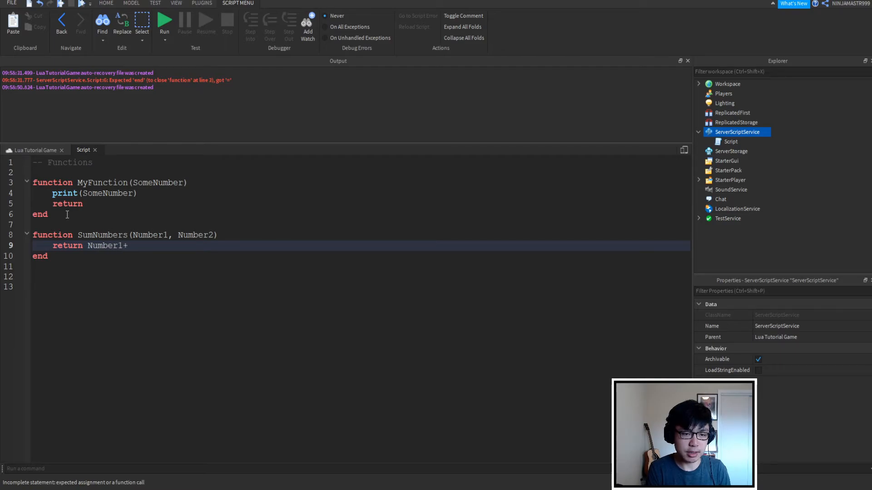
text(Number2)
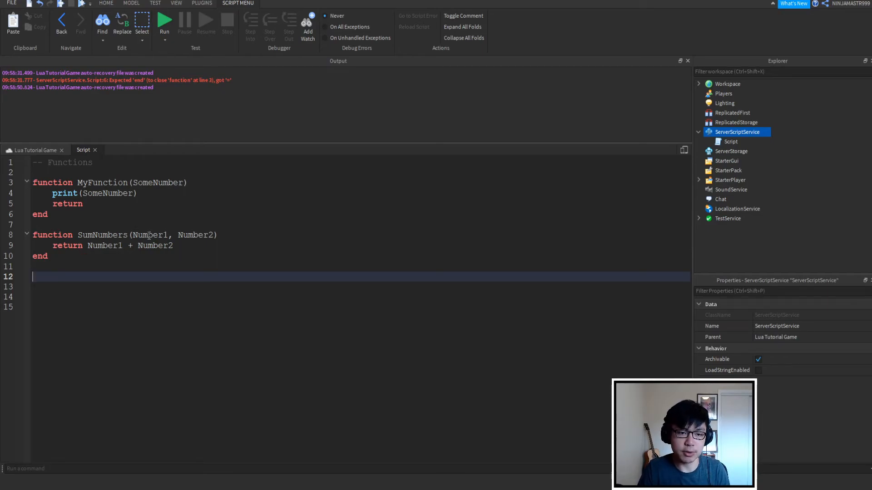
- Highlight the Number1 and Number2 parameters and their uses in the sum
double_click(148, 235)
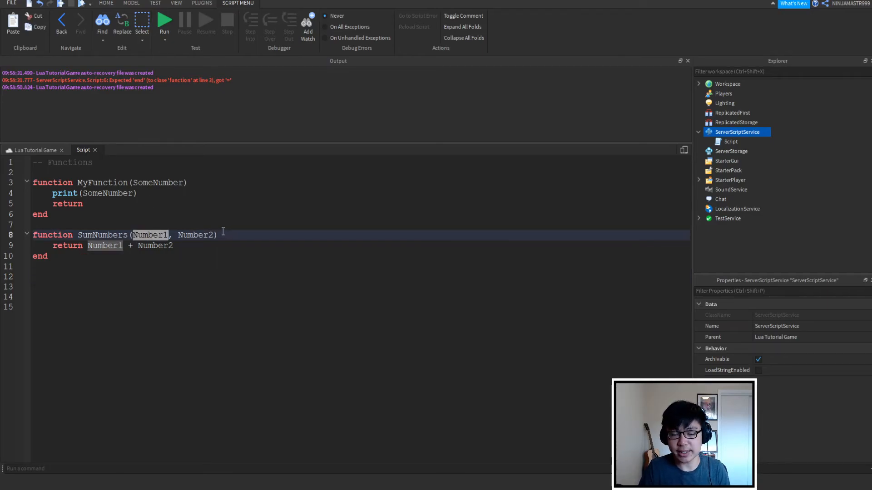
double_click(195, 235)
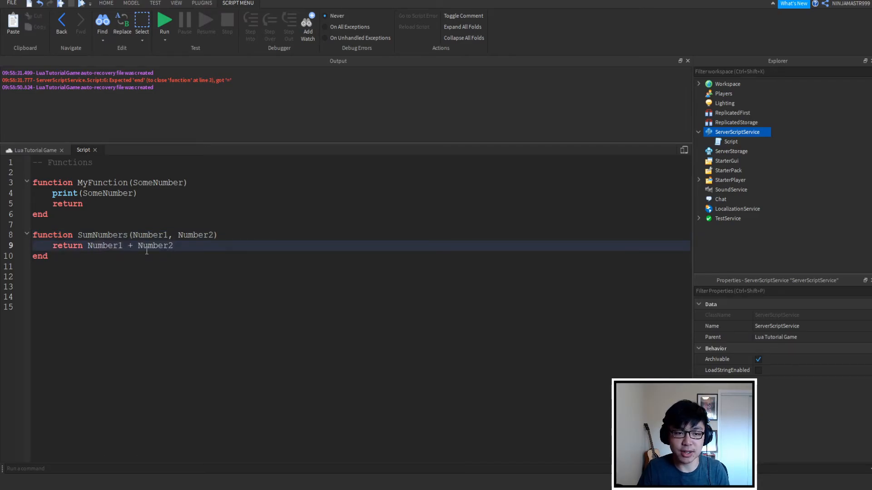
click(78, 266)
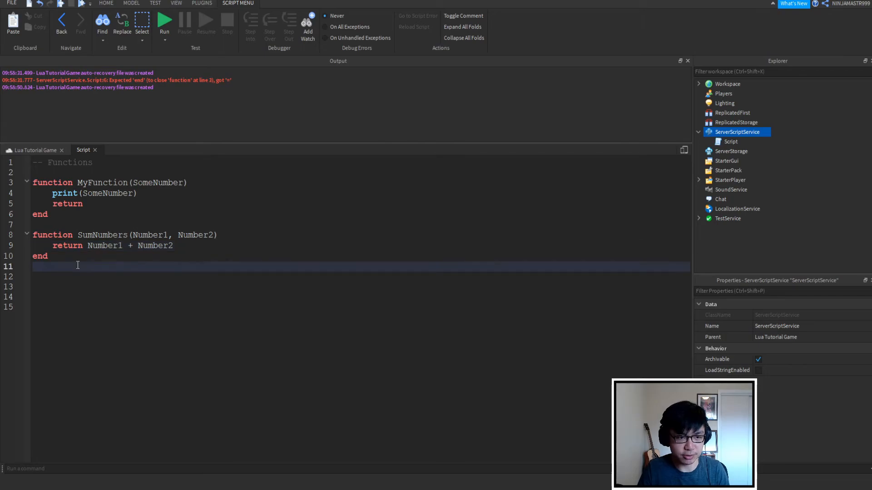
- Add print(SumNumbers(1,2)), run to see 3 in Output, then remove it
text(Su)
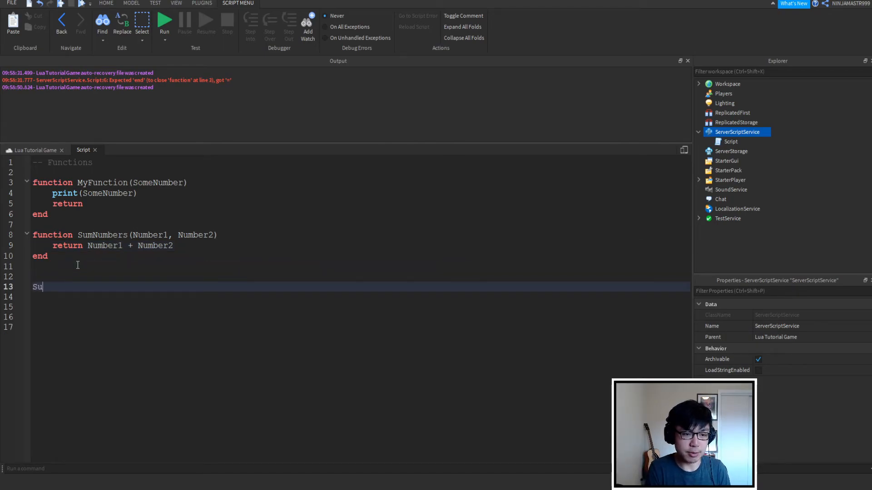
text(mNumbers())
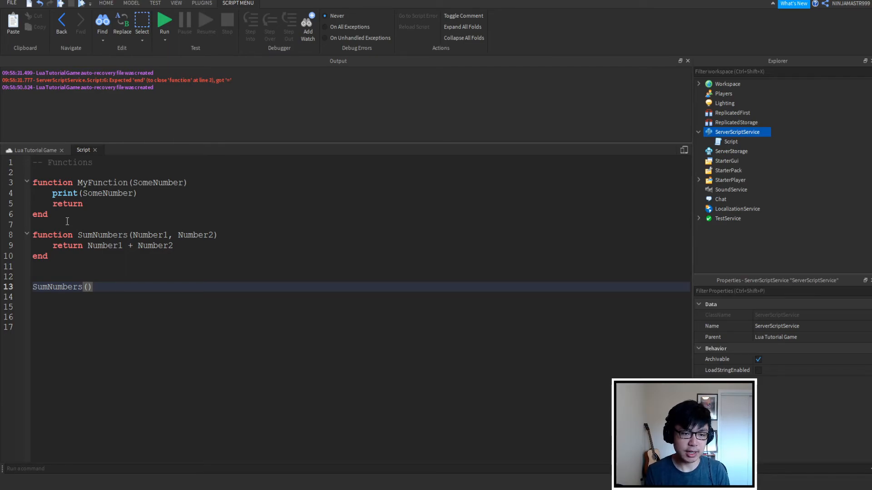
text(1,2)
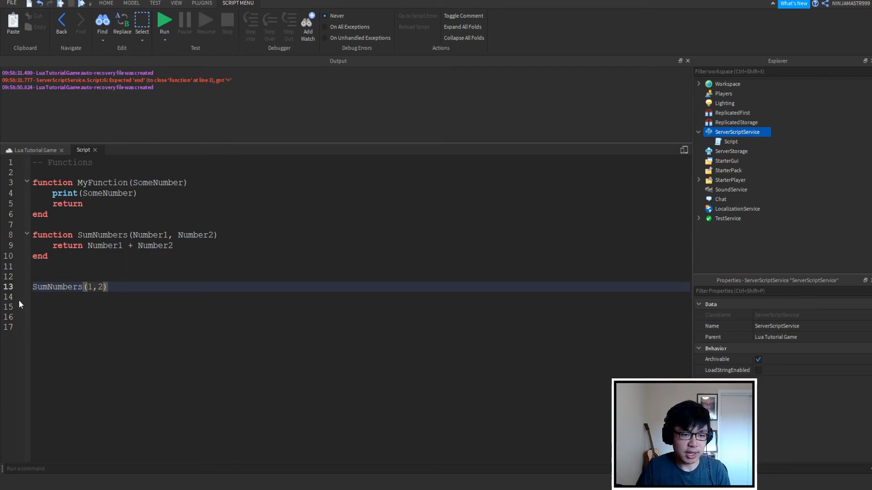
text(print)
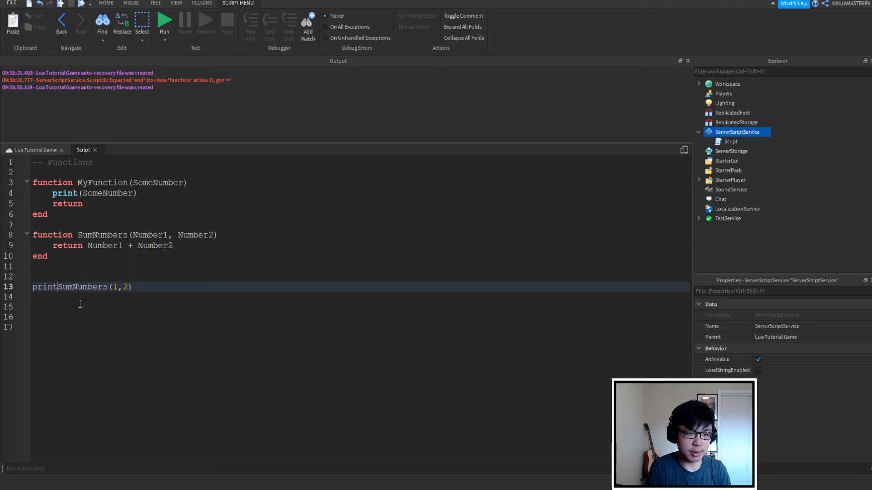
text(())
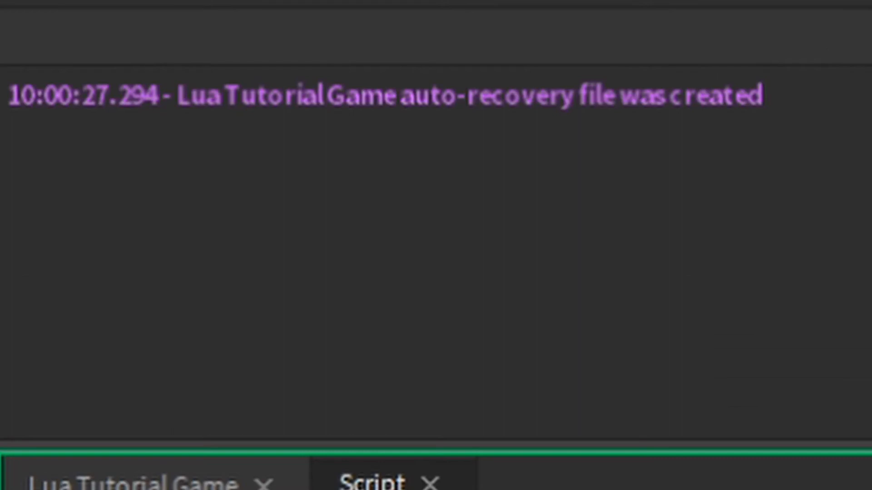
text(3)
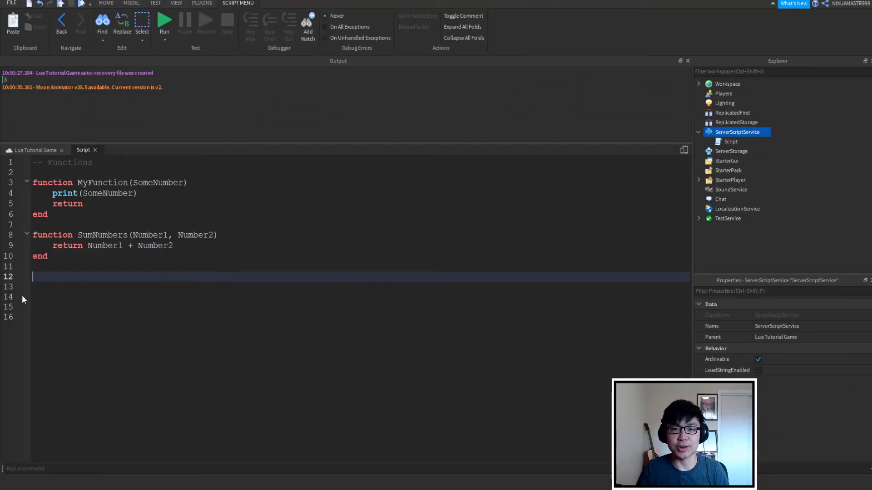
mouse_move(109, 220)
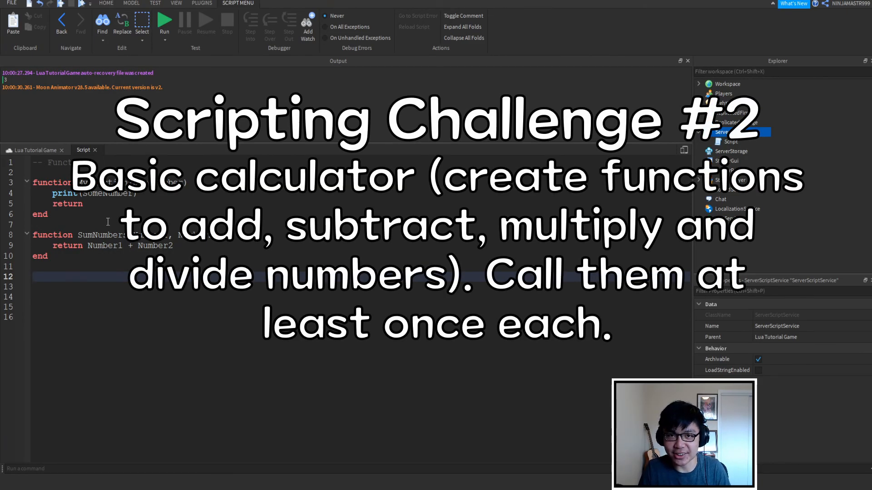
mouse_move(104, 225)
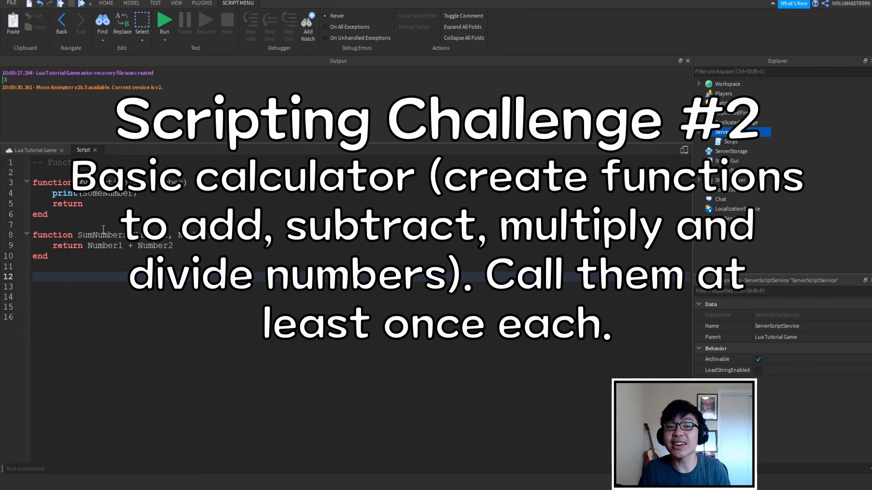